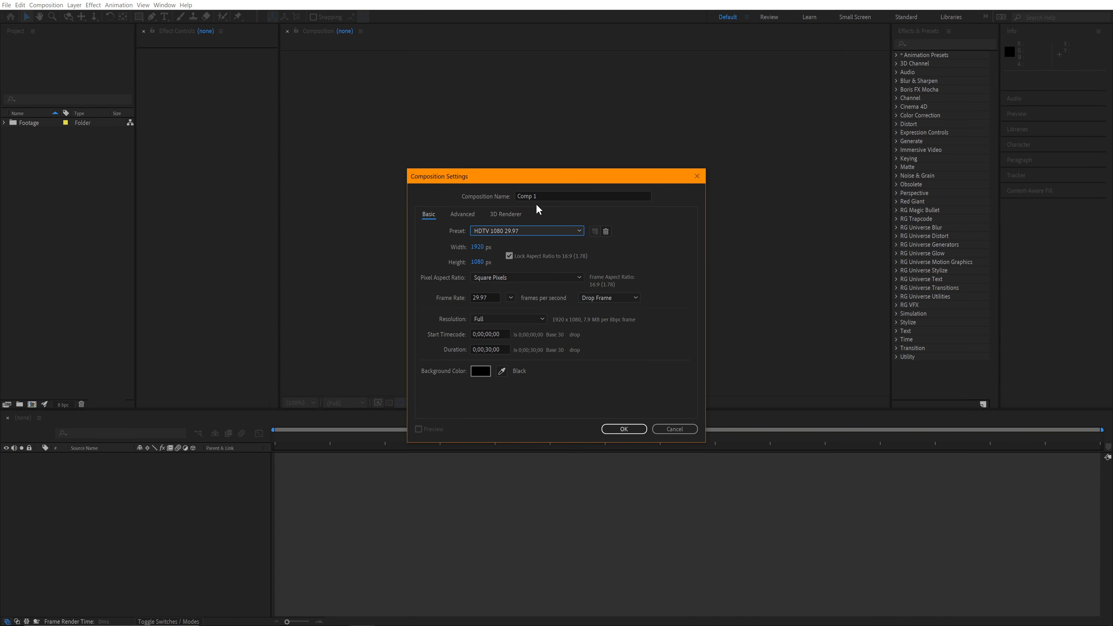
Set the composition frame rate to 23.976 and confirm the settings
left_click(509, 297)
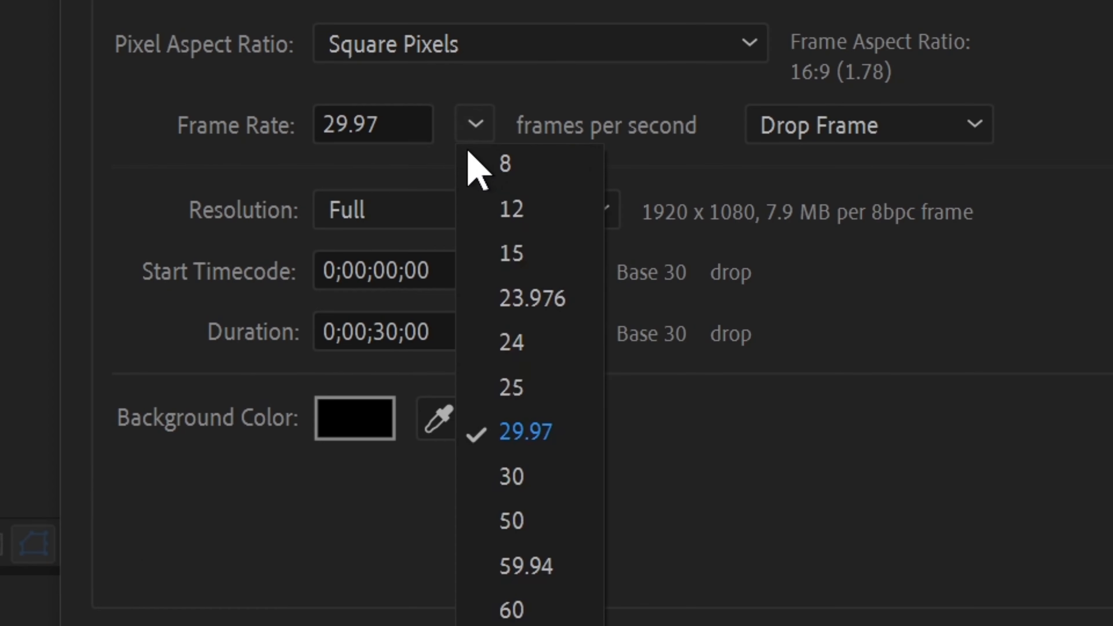
left_click(532, 297)
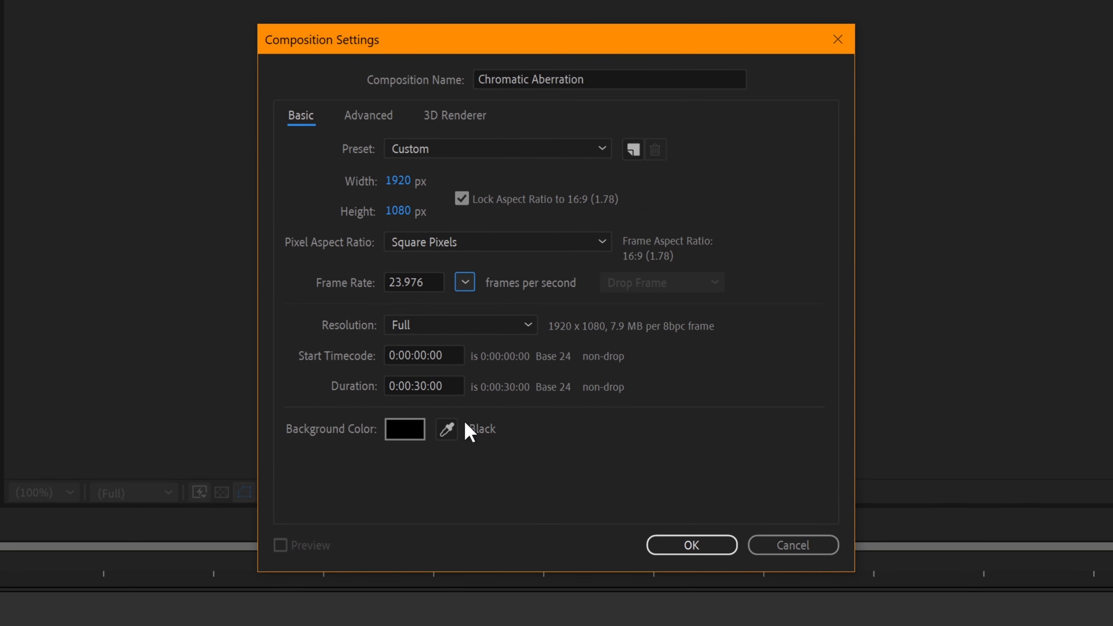
left_click(690, 545)
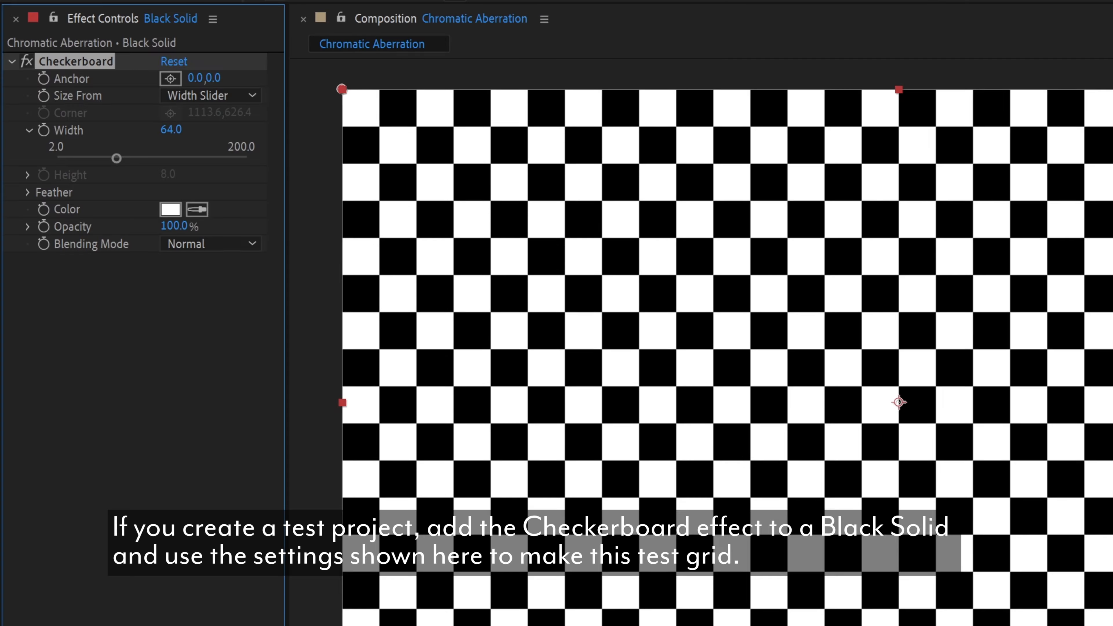
mouse_move(186, 488)
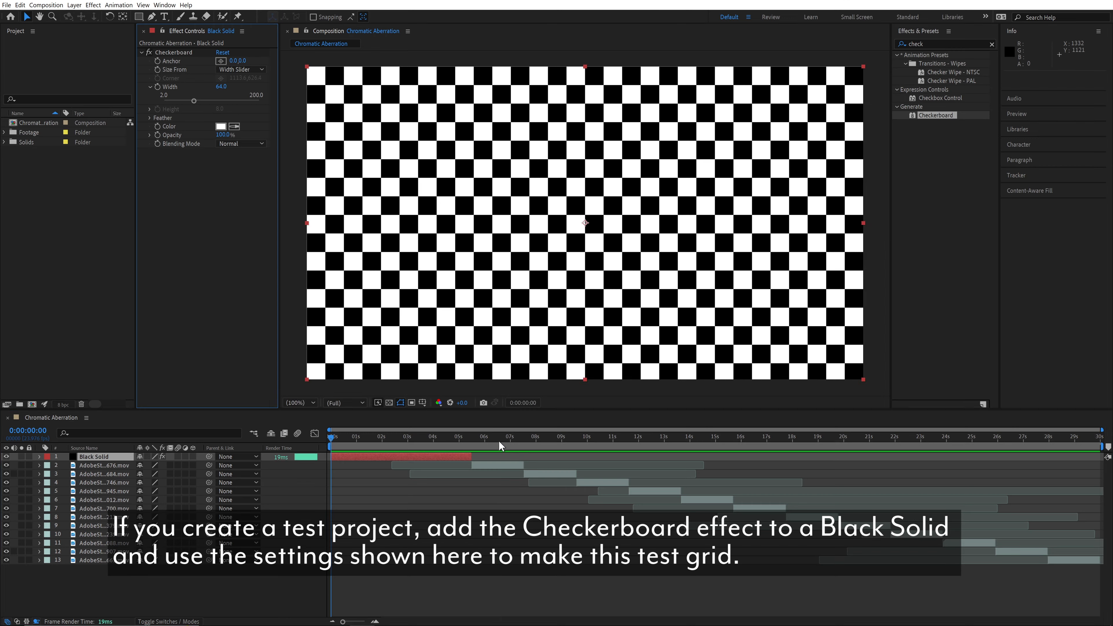
Scrub later in the timeline to check the footage clips and select the layers
left_click(906, 436)
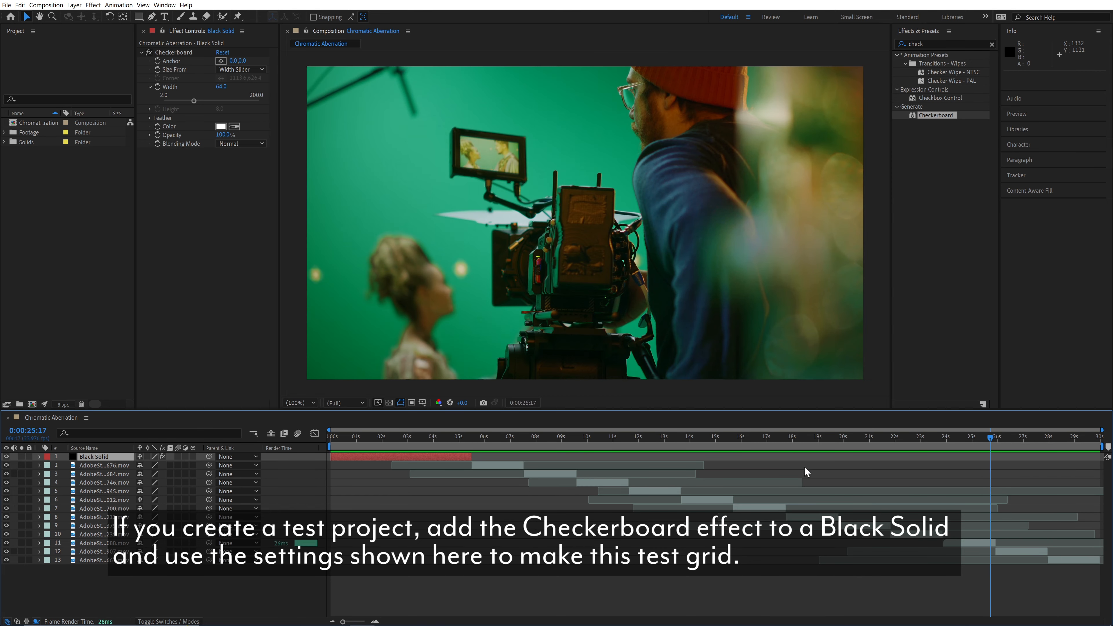
left_click(372, 435)
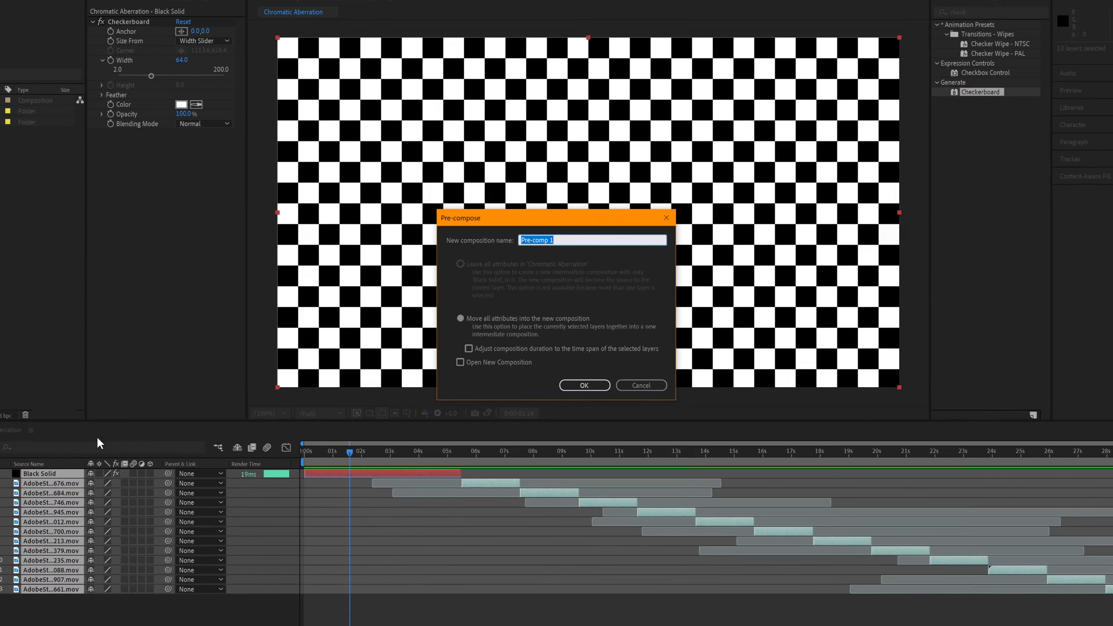
Name the new precomposition Footage and create it
type("Foota")
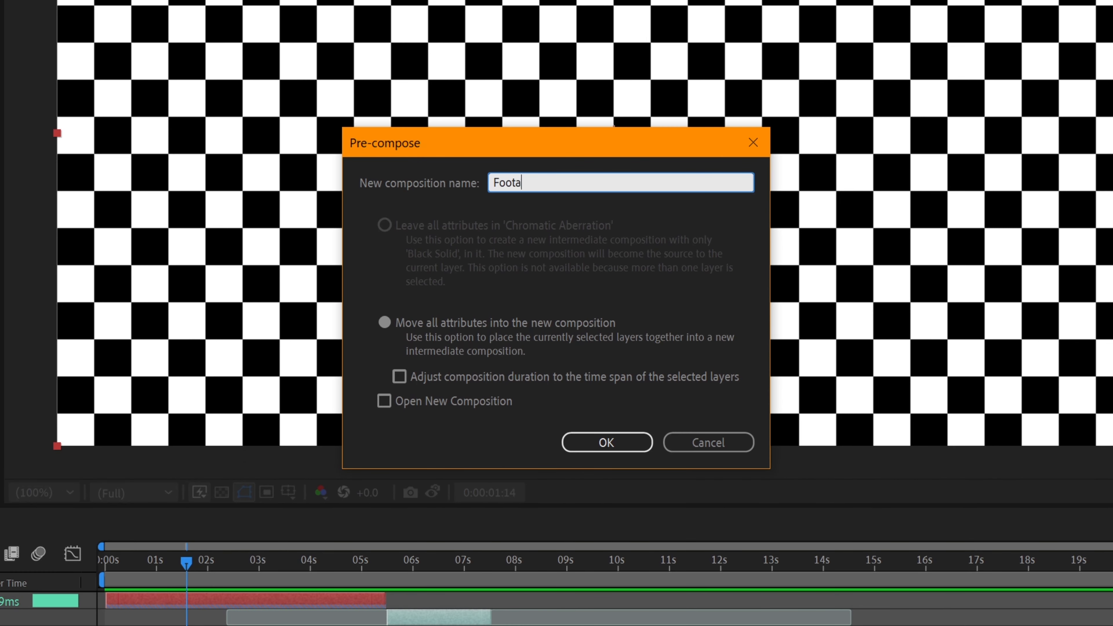
left_click(605, 442)
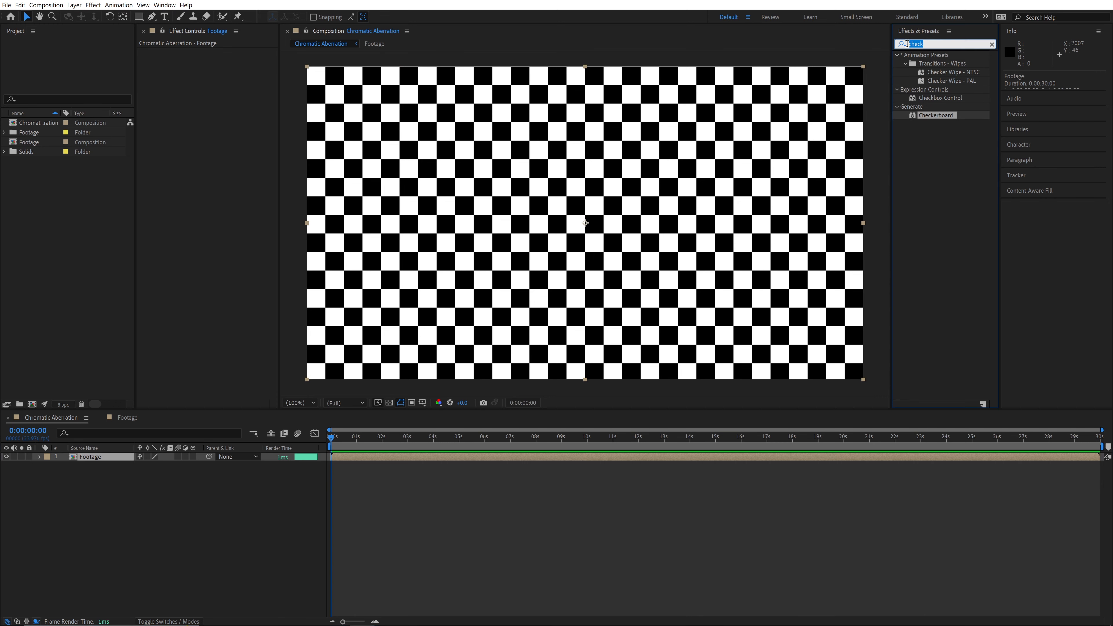
Apply Shift Channels to the Footage layer and switch its blue channel to Full Off
type("shift")
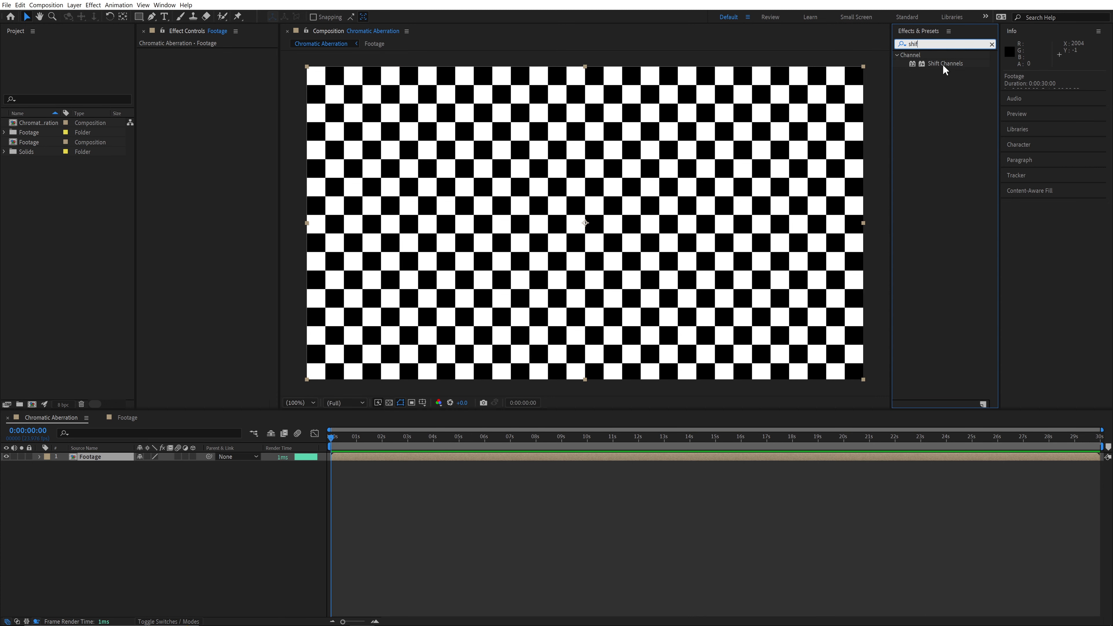
double_click(945, 63)
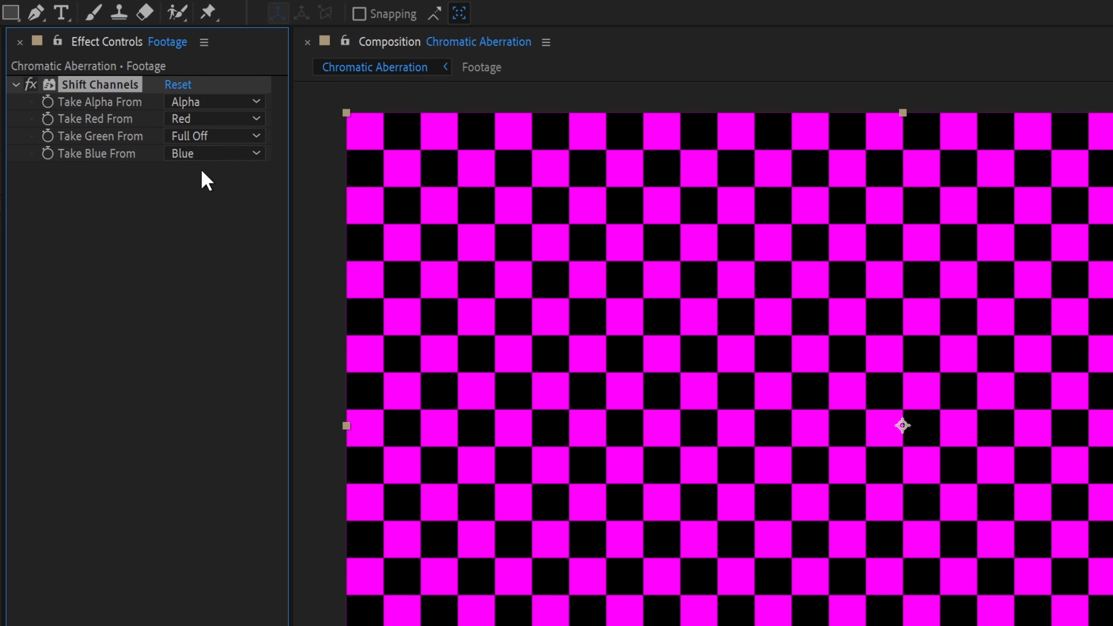
left_click(212, 153)
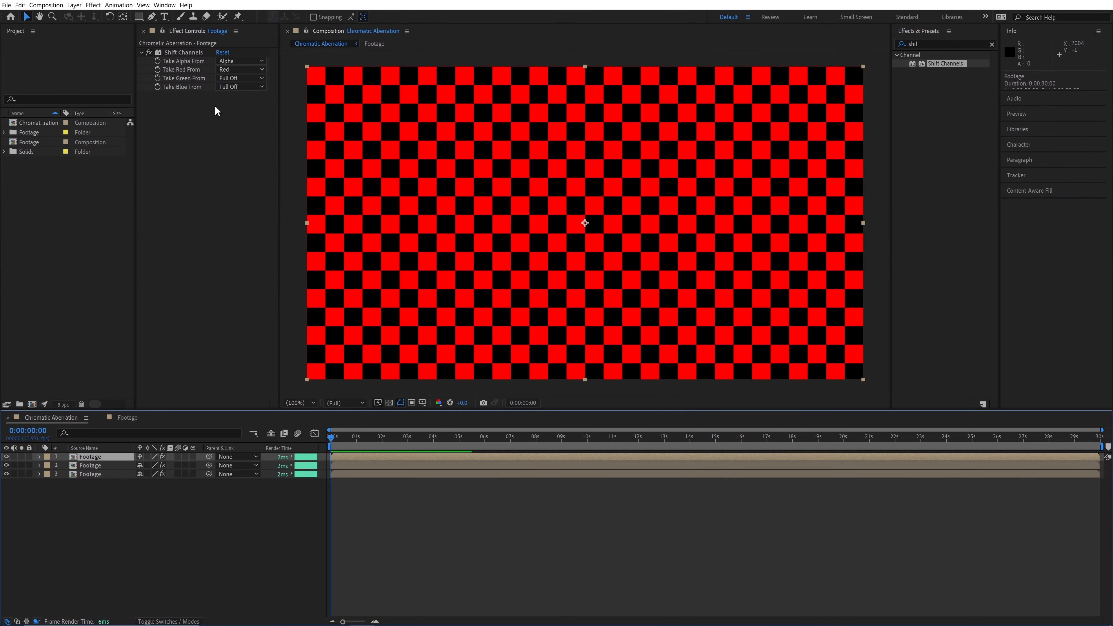
On the duplicated copies, keep blue off and switch red off to isolate single channels
left_click(239, 86)
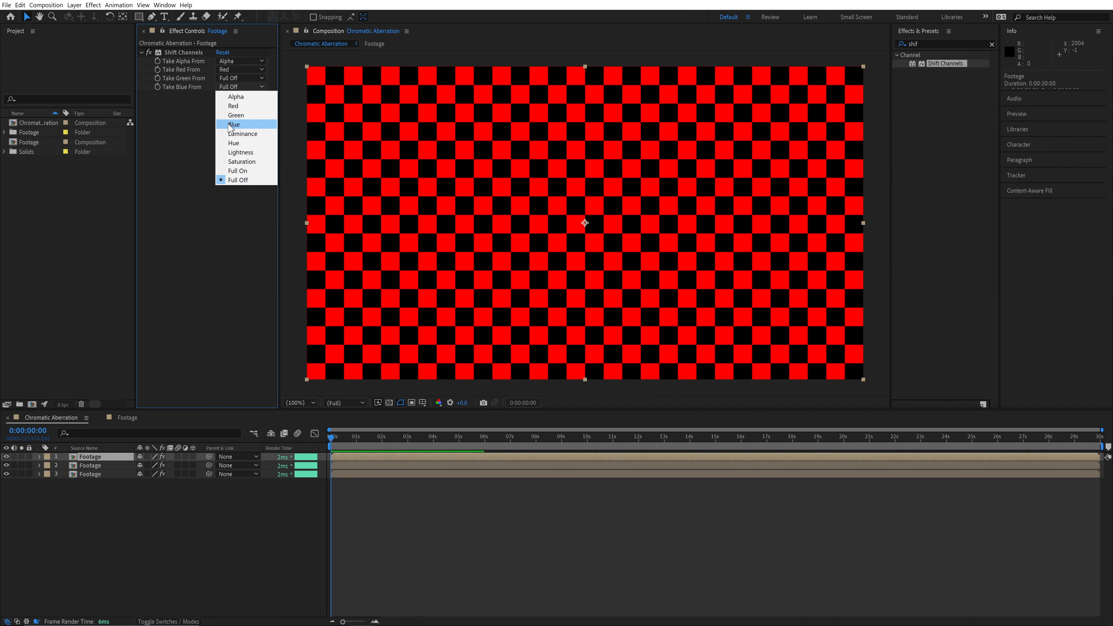
left_click(233, 124)
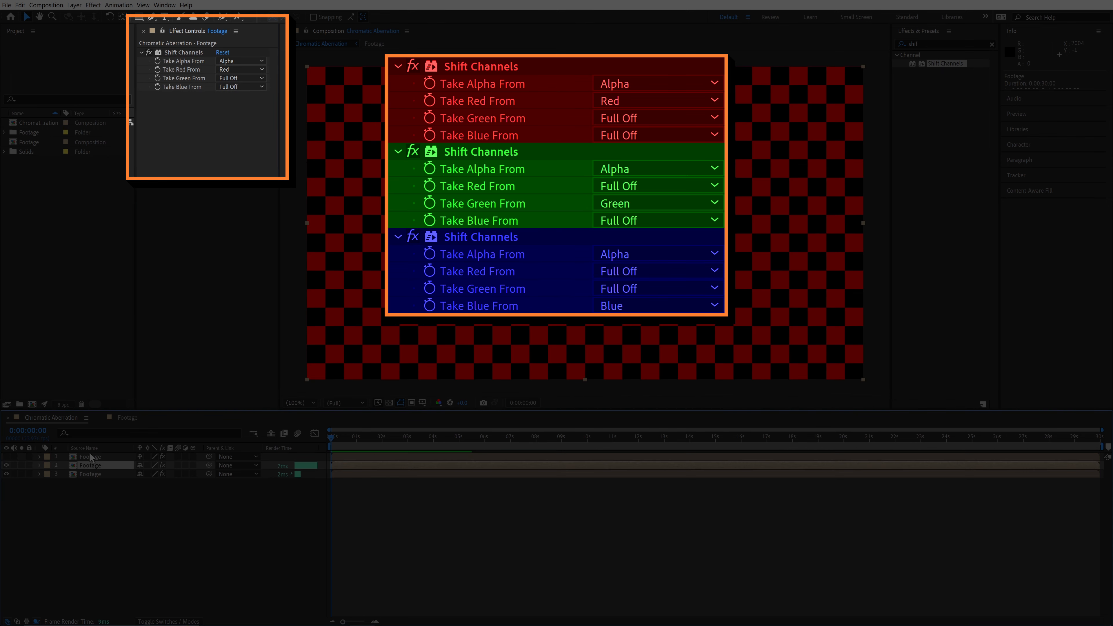
left_click(241, 69)
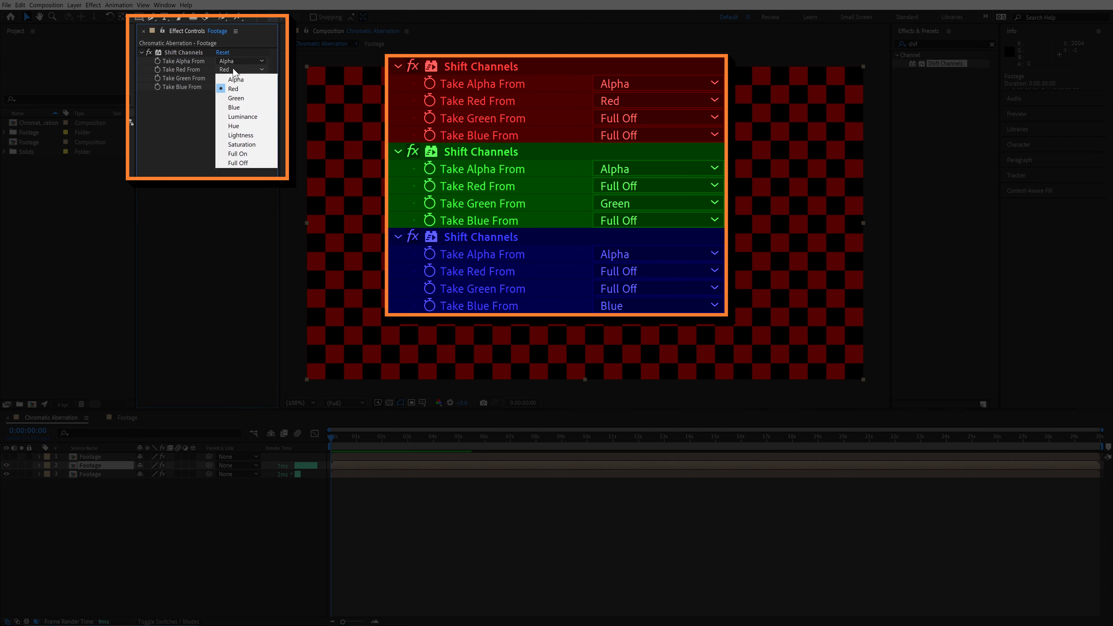
left_click(237, 163)
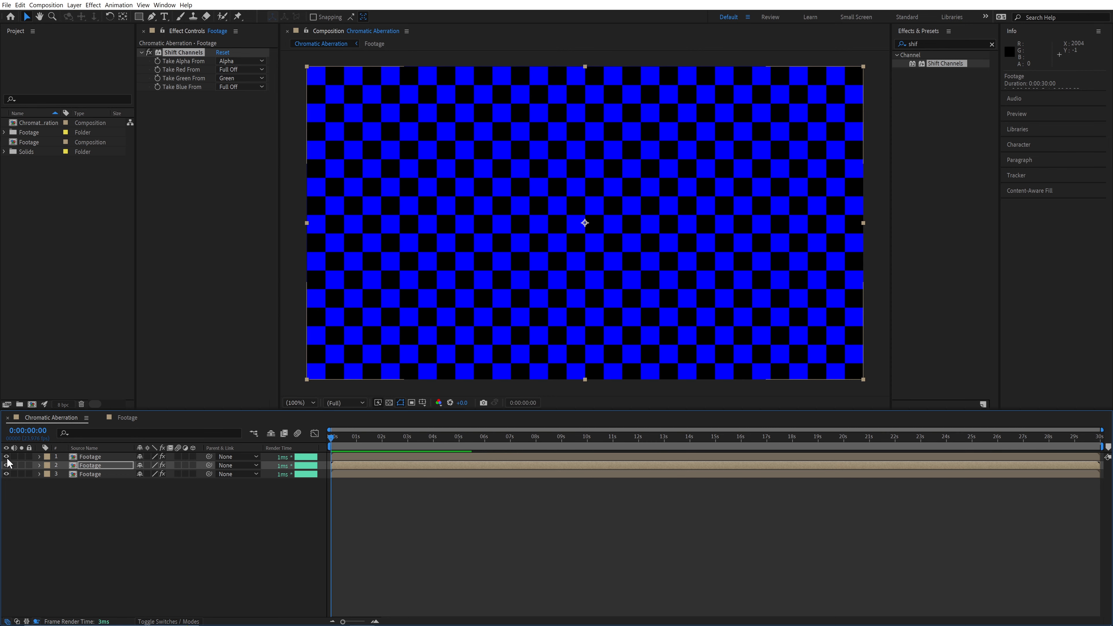
right_click(90, 465)
type("Green")
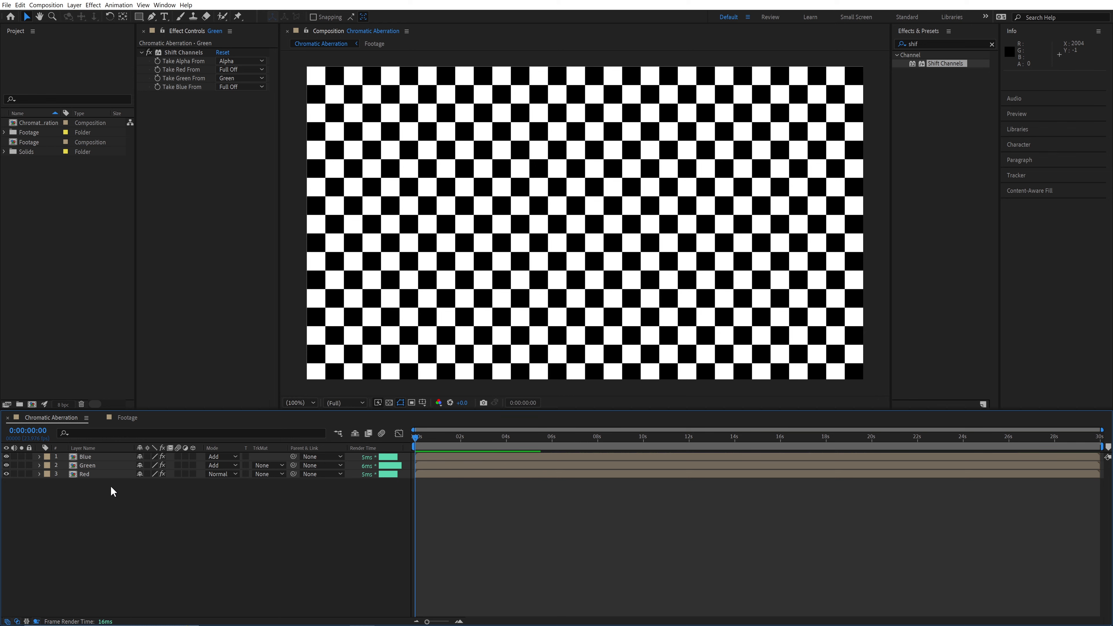
Search the effects for Optics Compensation
type("opti")
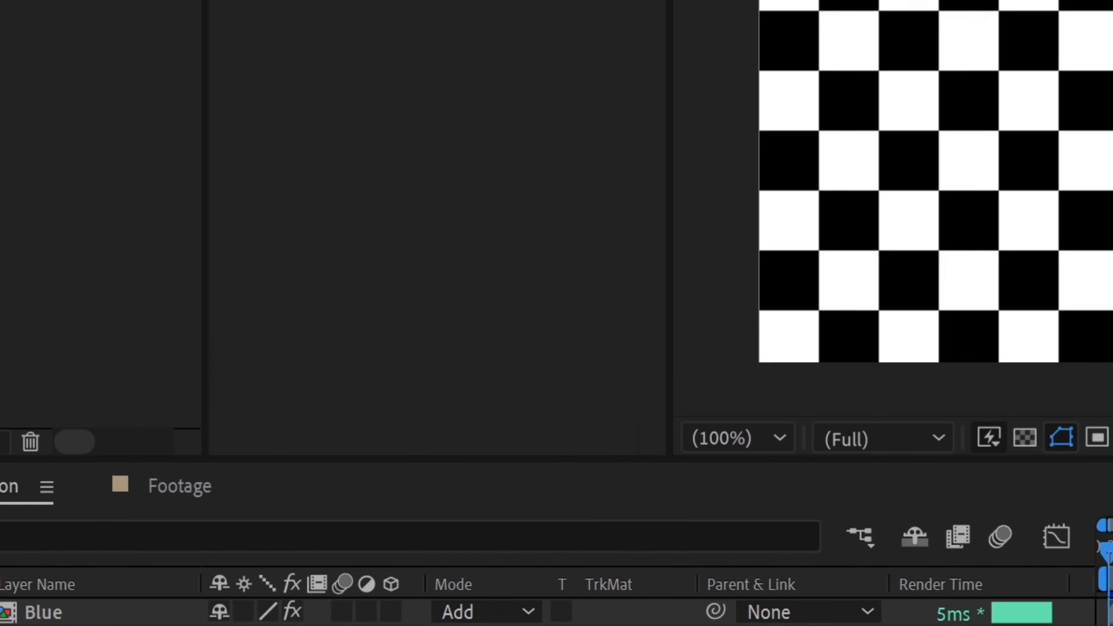
Set the Red layer's Optics Compensation FOV orientation to Diagonal
left_click(212, 221)
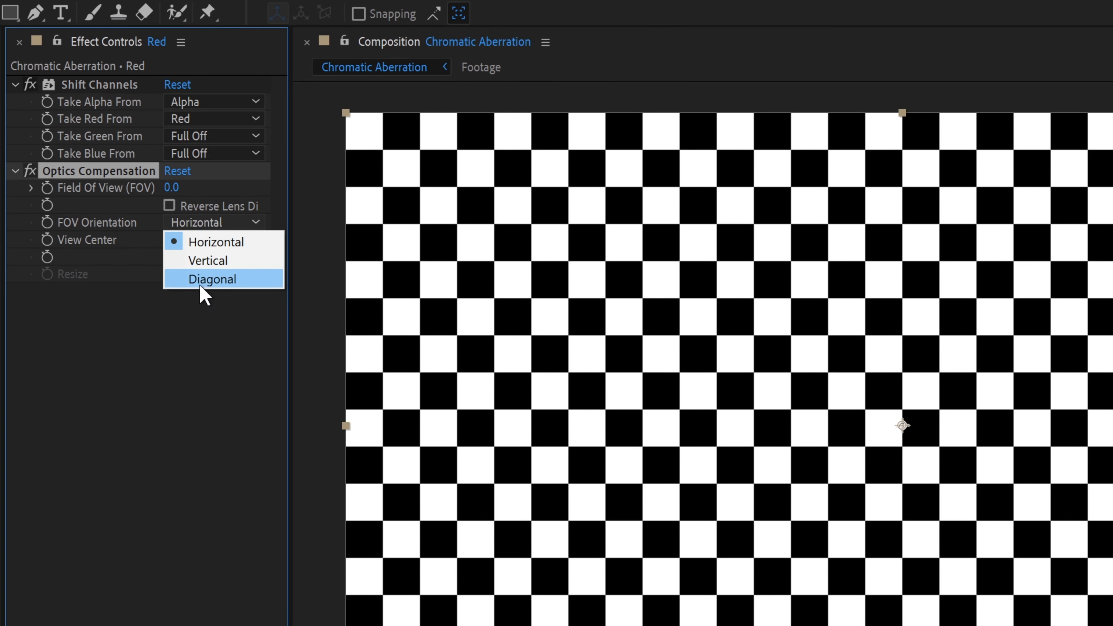
left_click(210, 278)
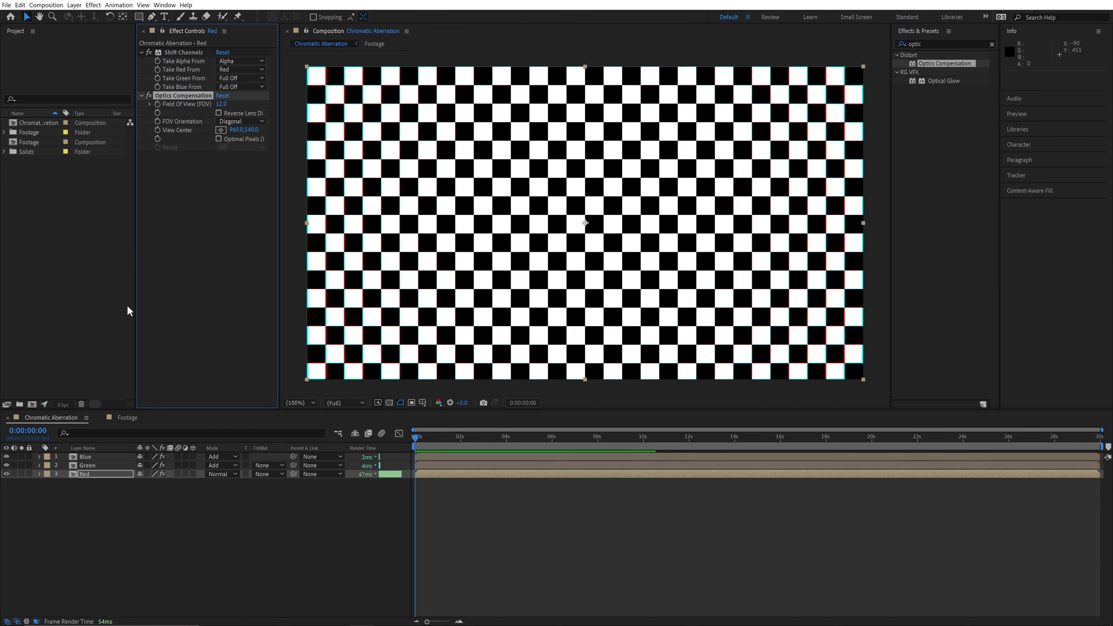
Reverse the lens distortion on the Blue layer's Optics Compensation, then search for 'radi'
left_click(85, 457)
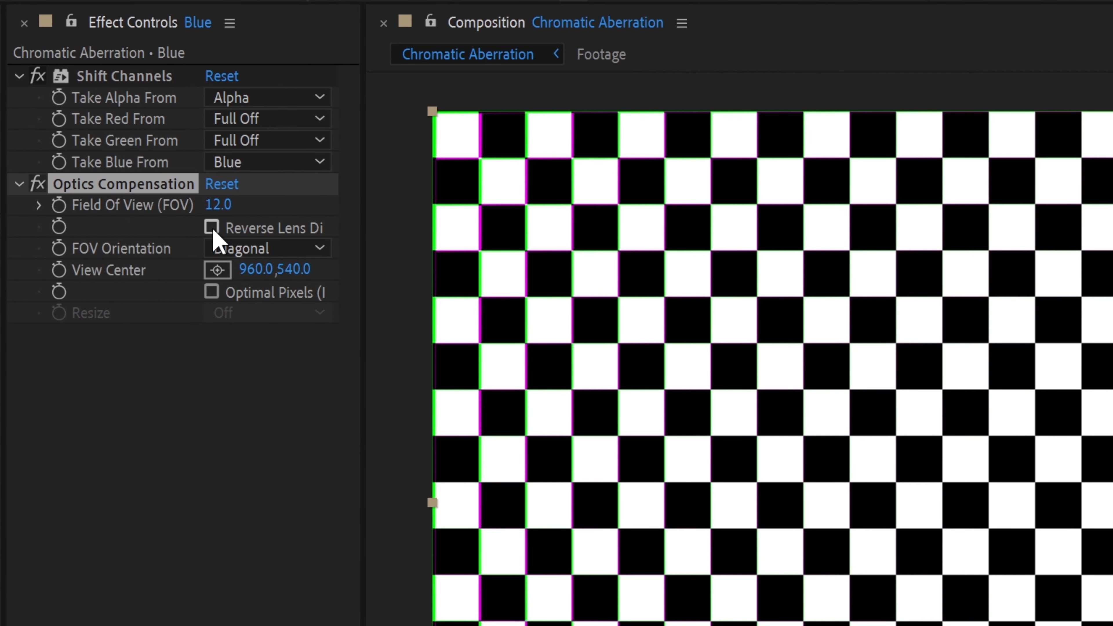
left_click(212, 228)
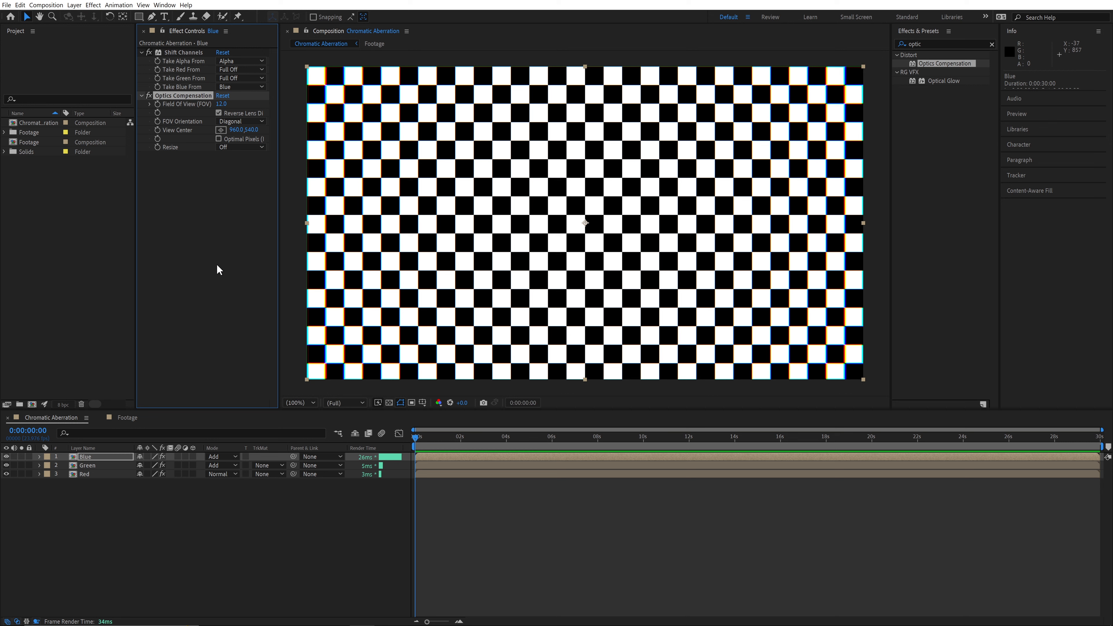
mouse_move(209, 322)
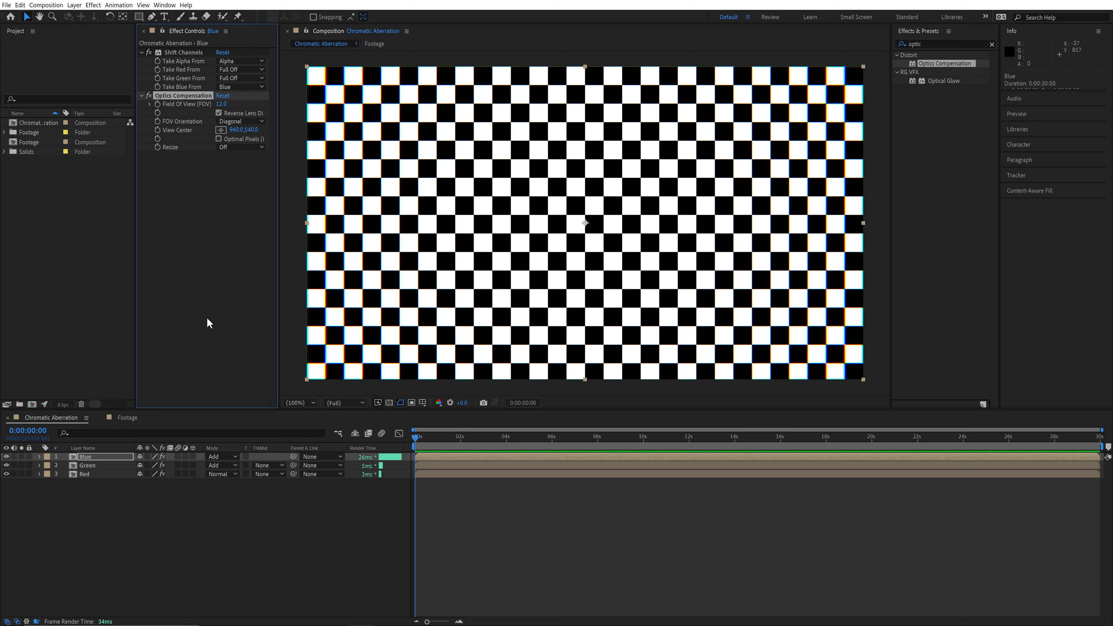
mouse_move(175, 483)
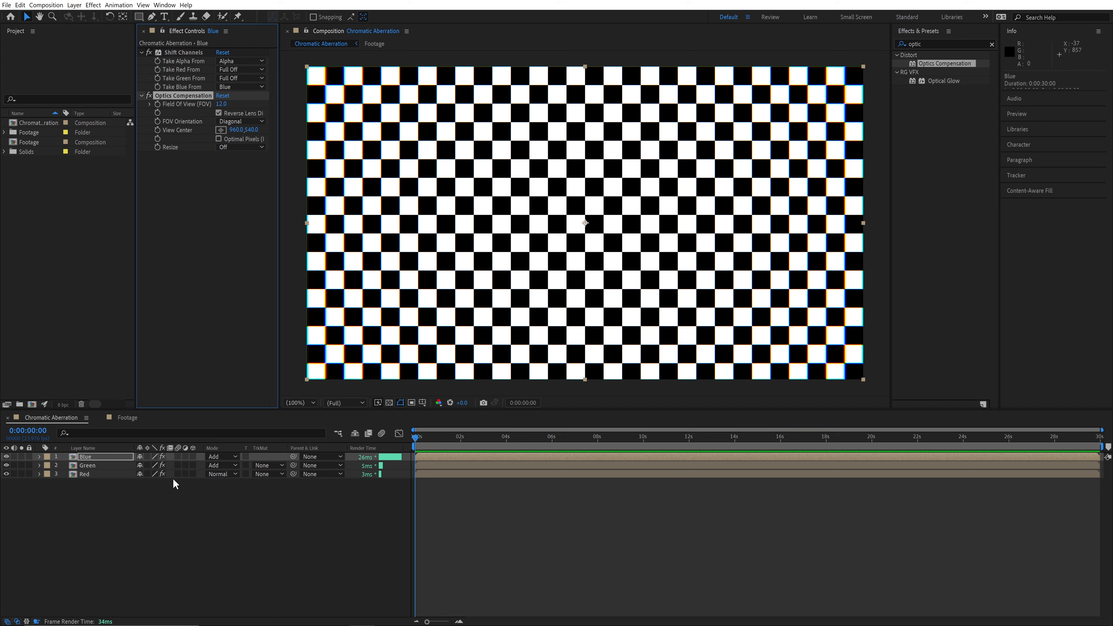
mouse_move(107, 512)
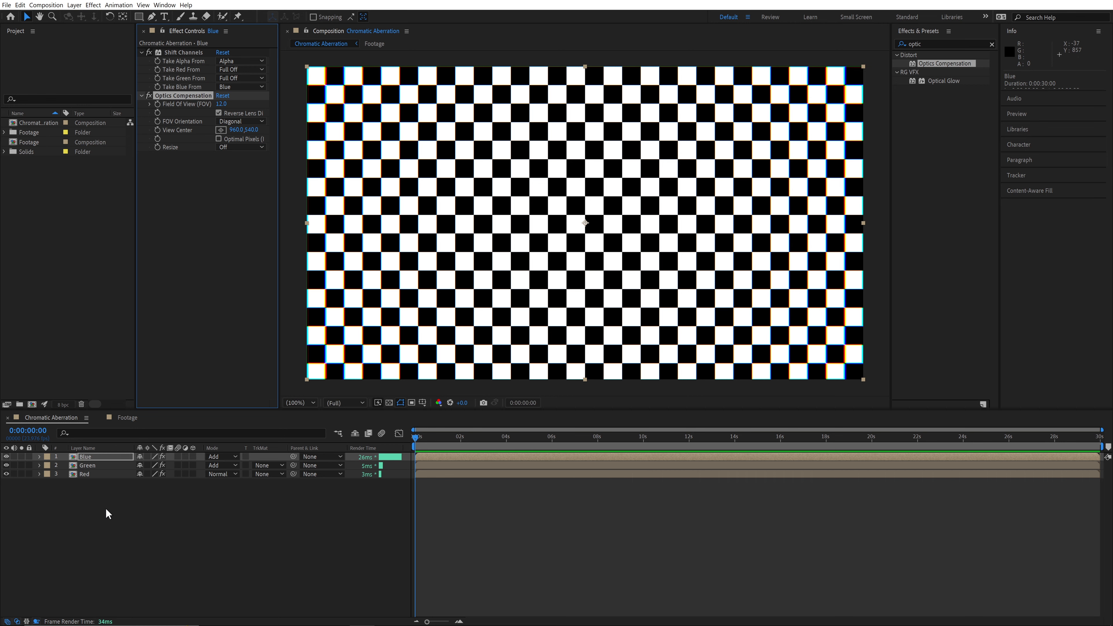
type("radi")
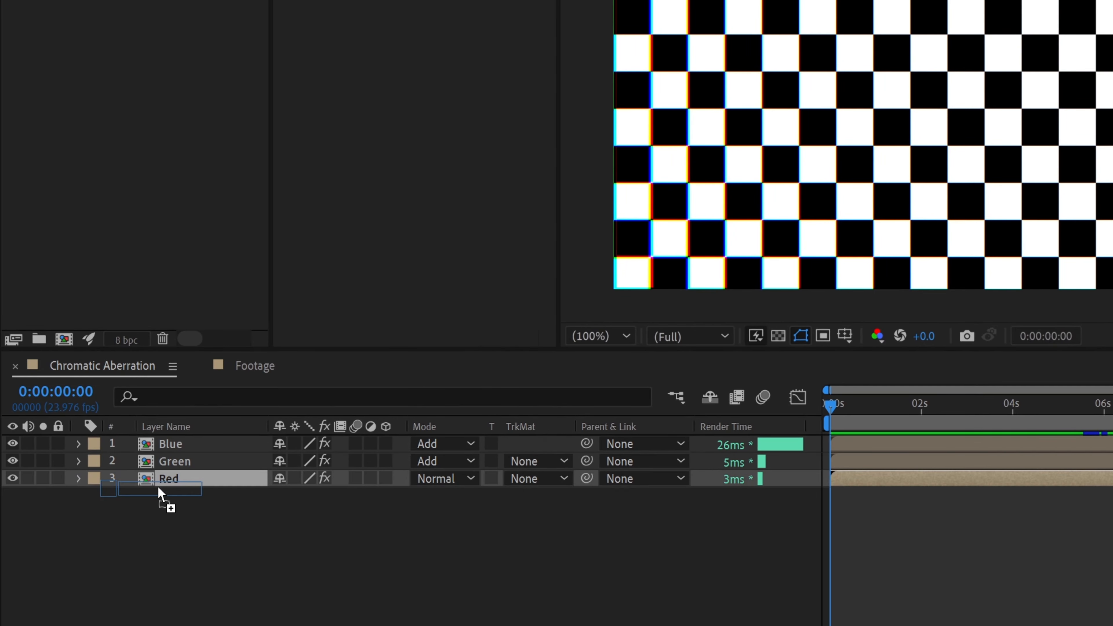
Apply CC Radial Blur to the Red layer with its Type set to Fading Zoom
double_click(168, 478)
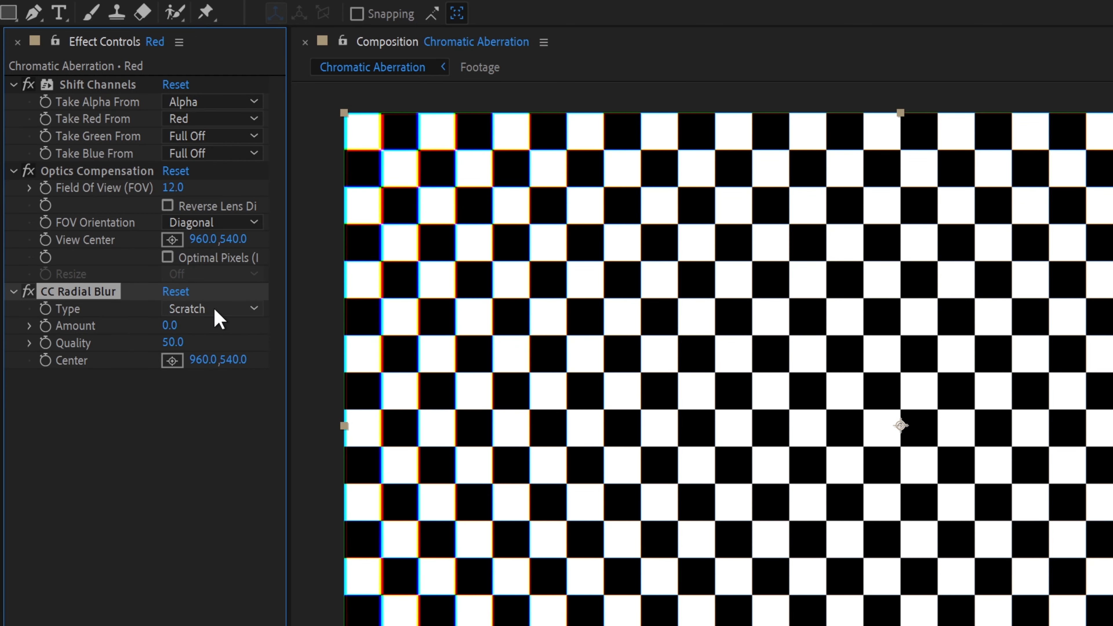
left_click(212, 308)
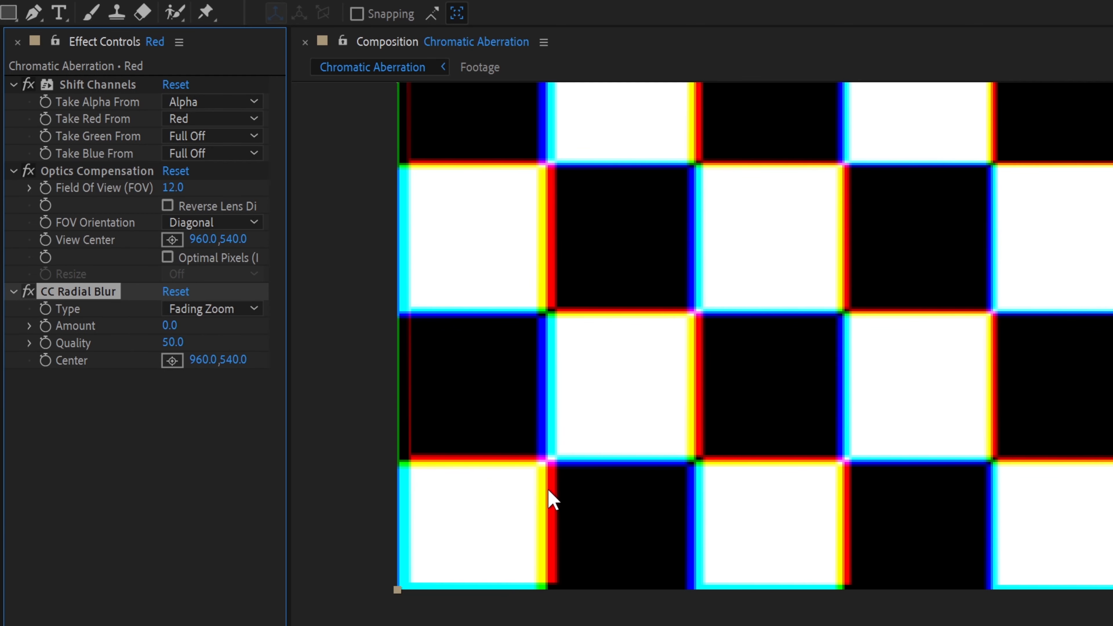
mouse_move(210, 392)
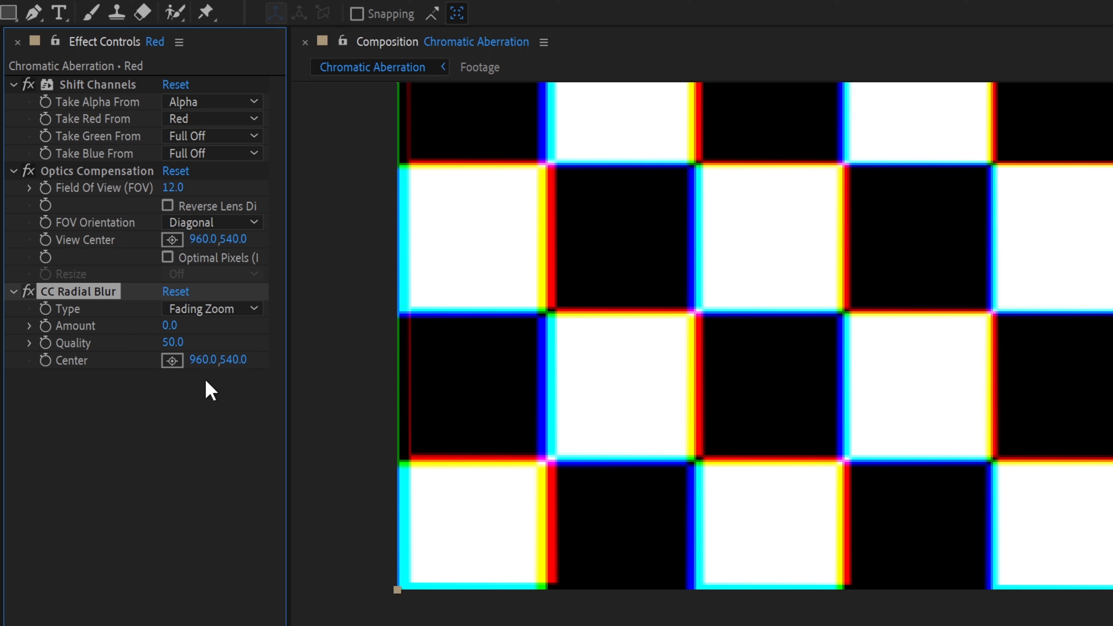
double_click(170, 325)
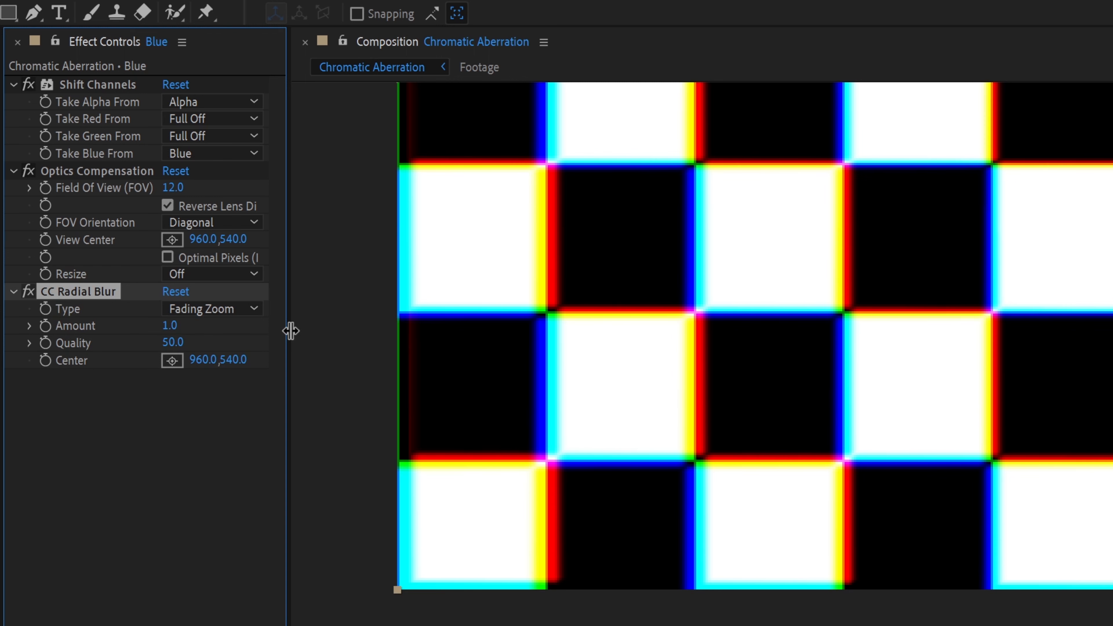
mouse_move(170, 325)
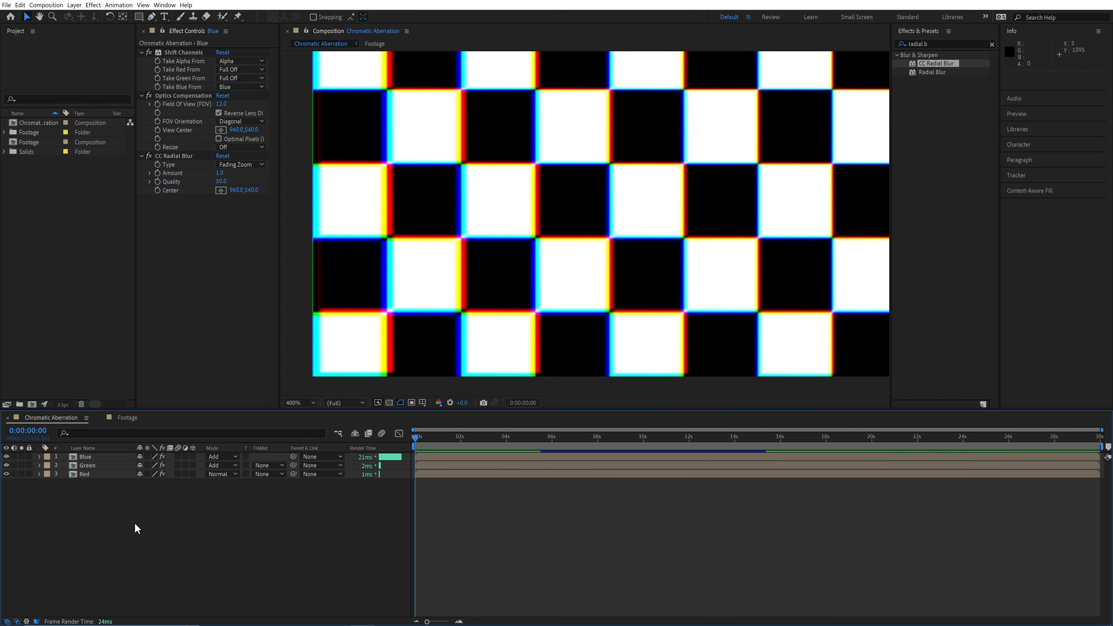
mouse_move(175, 508)
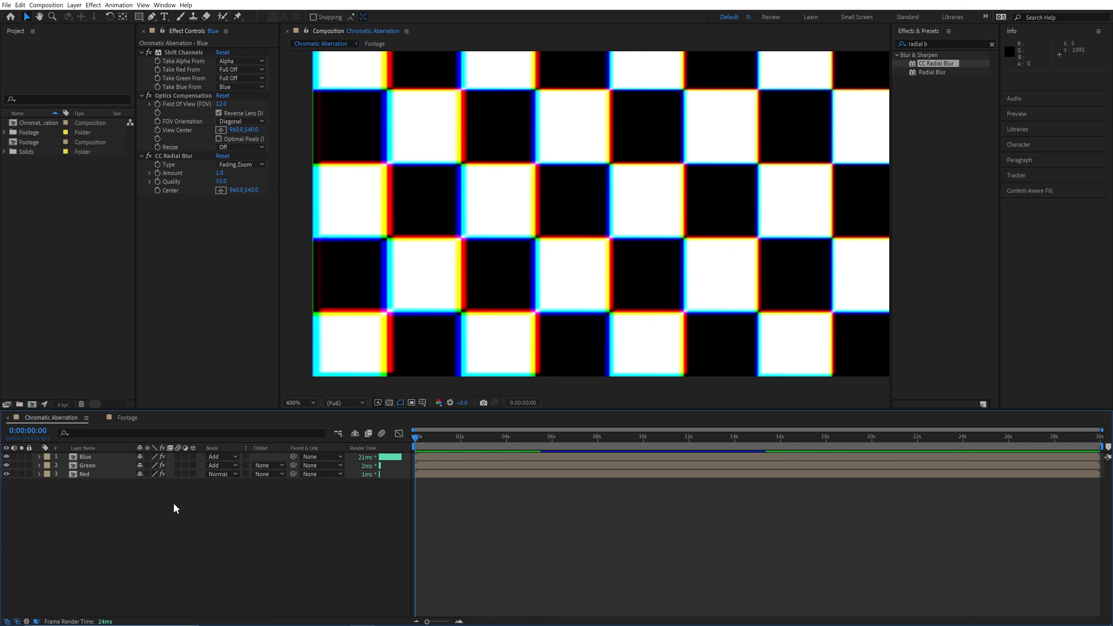
mouse_move(317, 237)
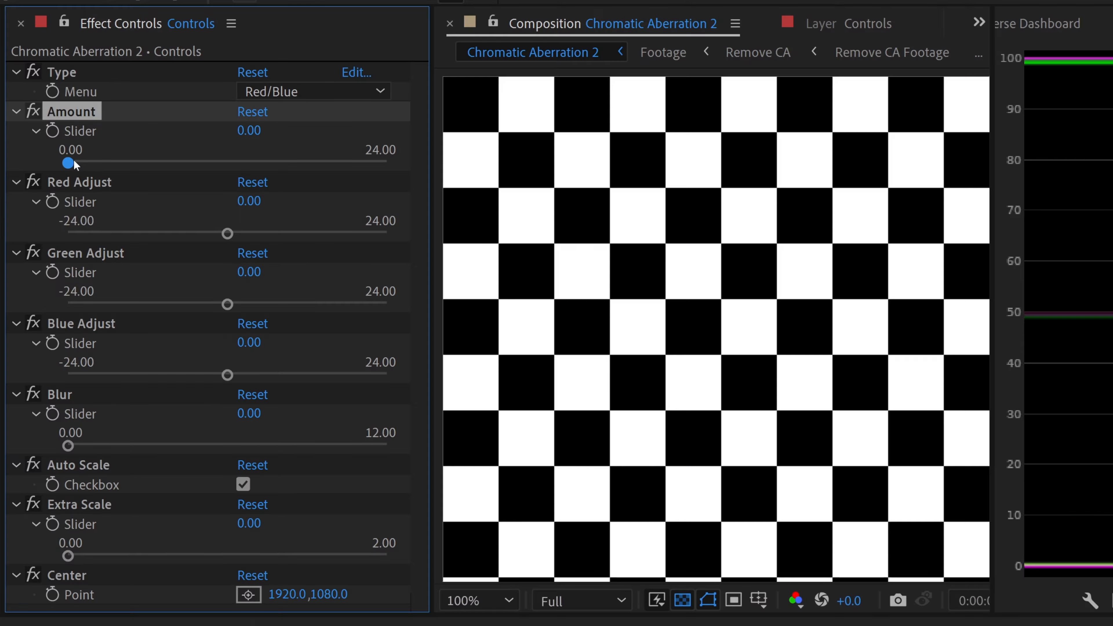
Raise the aberration Amount slider to 24 and review the colour type list
left_click_drag(68, 163, 284, 163)
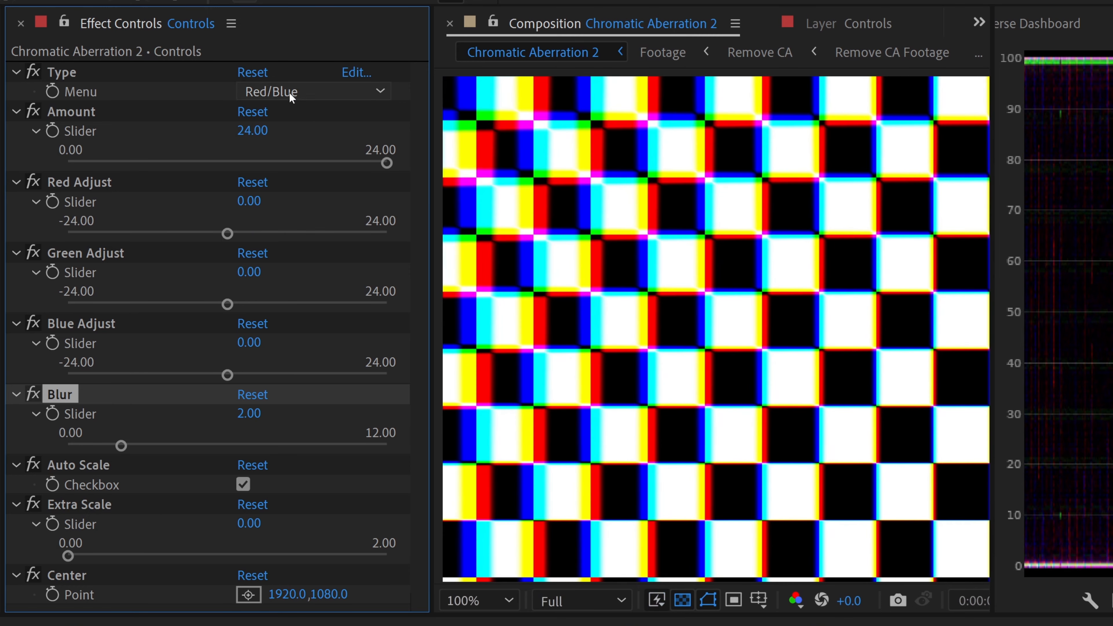
left_click(312, 91)
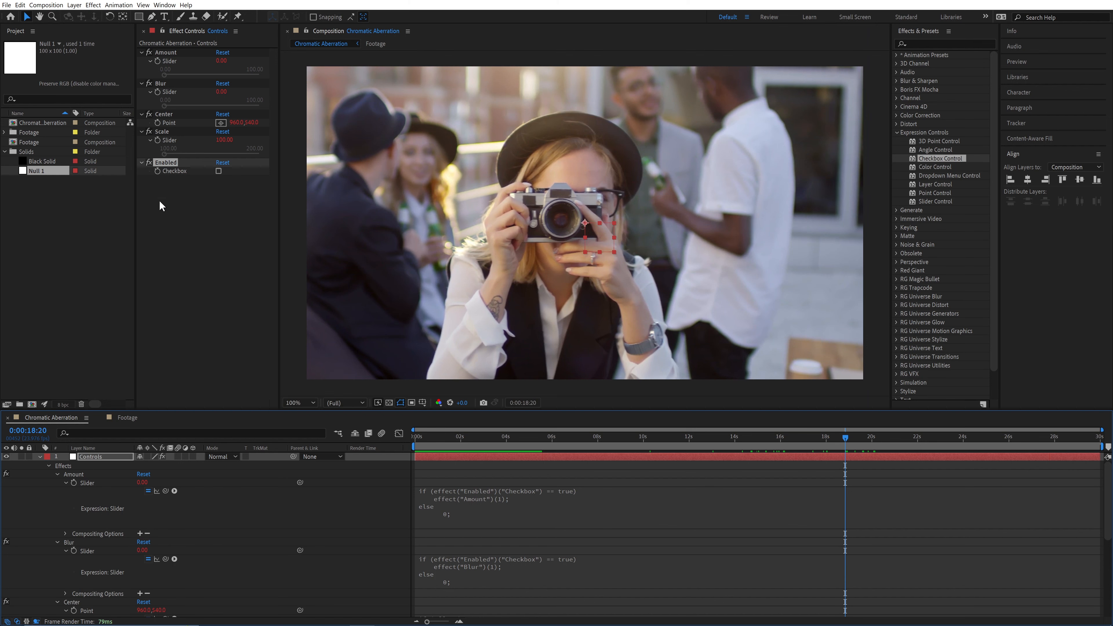
left_click(218, 171)
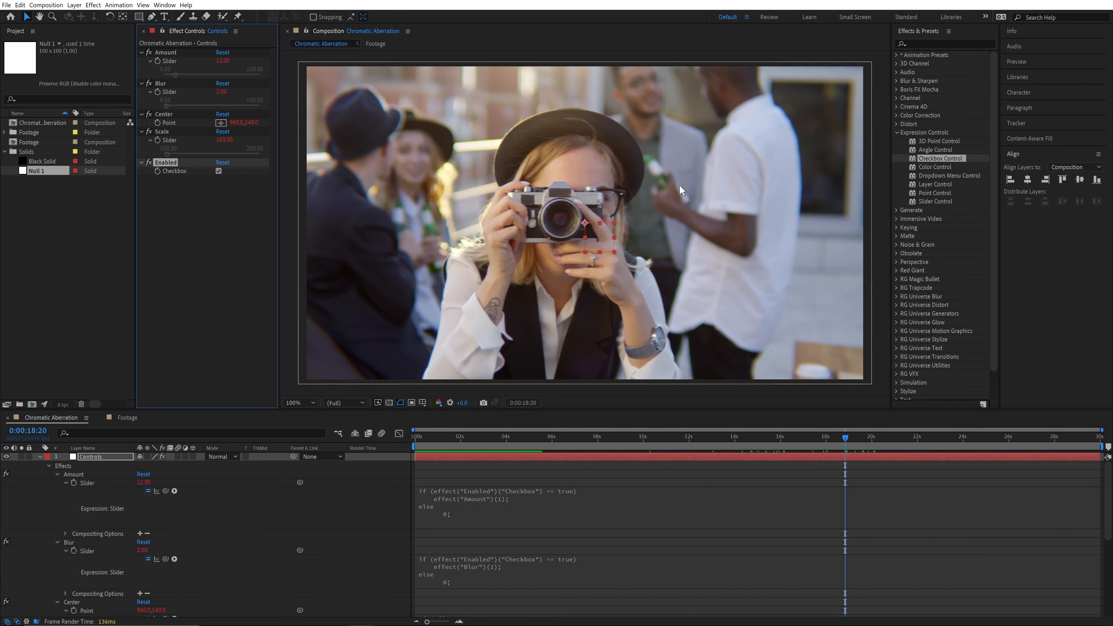
mouse_move(780, 117)
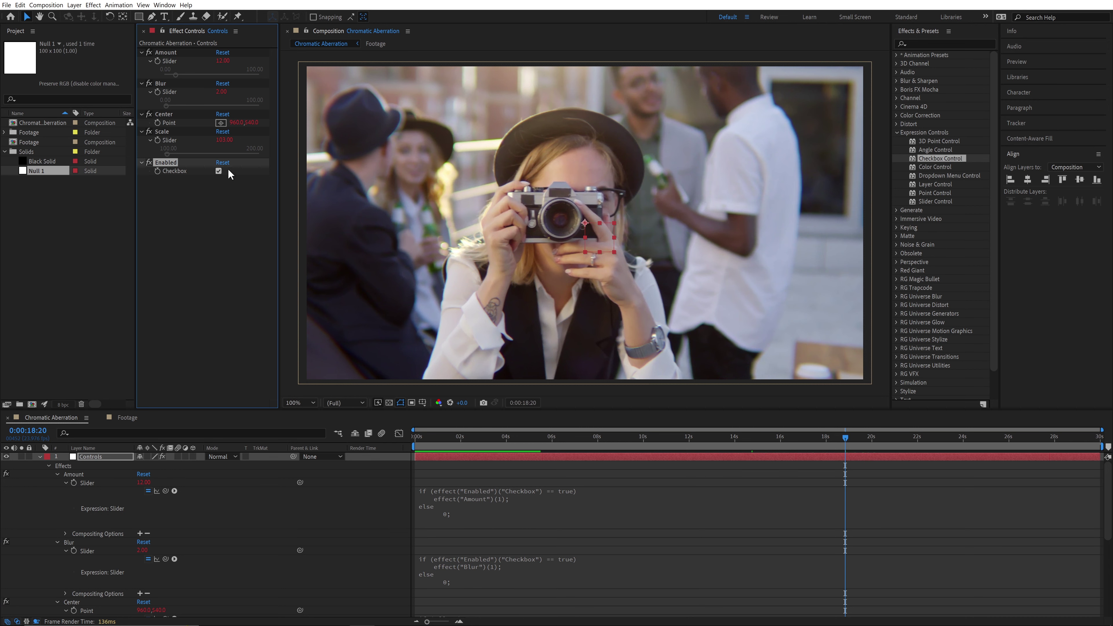
left_click(219, 171)
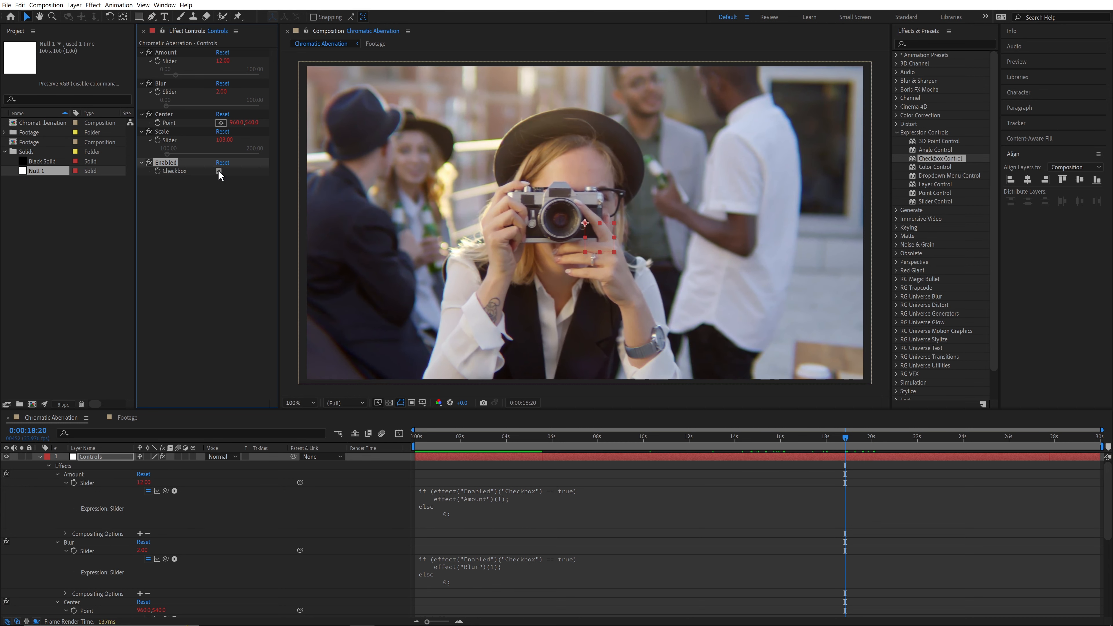
left_click(218, 171)
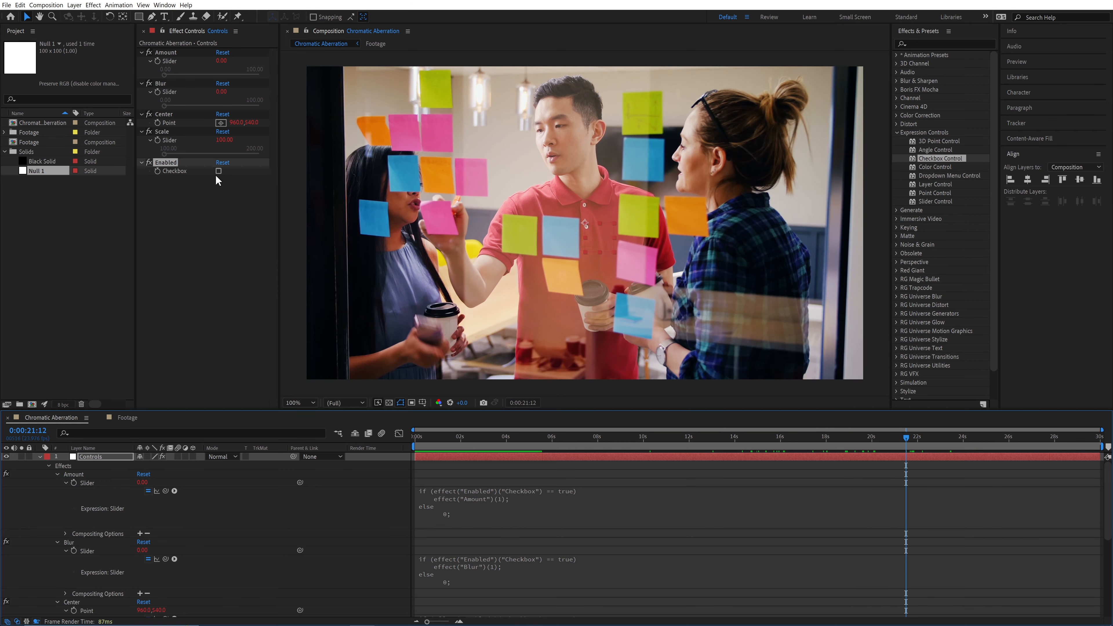
left_click(219, 172)
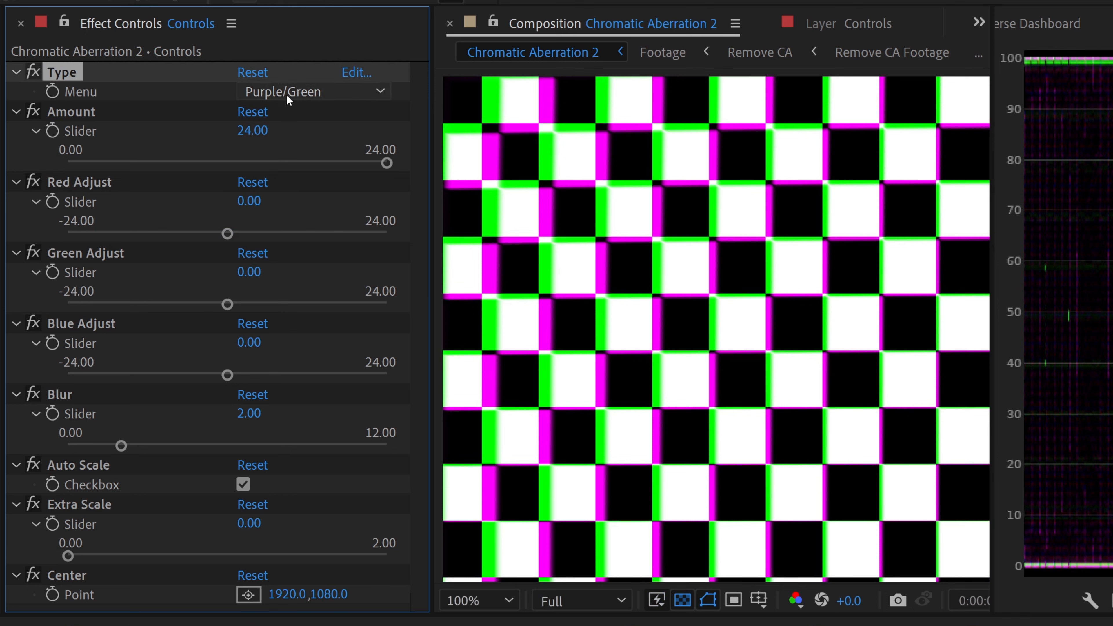
Switch the aberration Type to the Blue/Yellow colour pair in Effect Controls
left_click(312, 91)
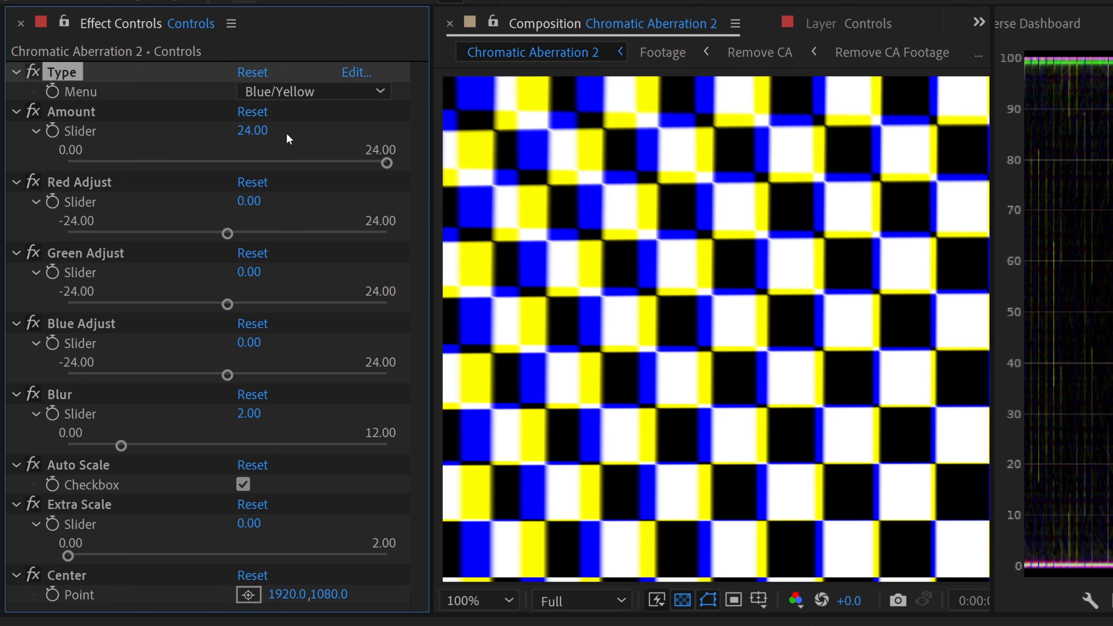
mouse_move(298, 176)
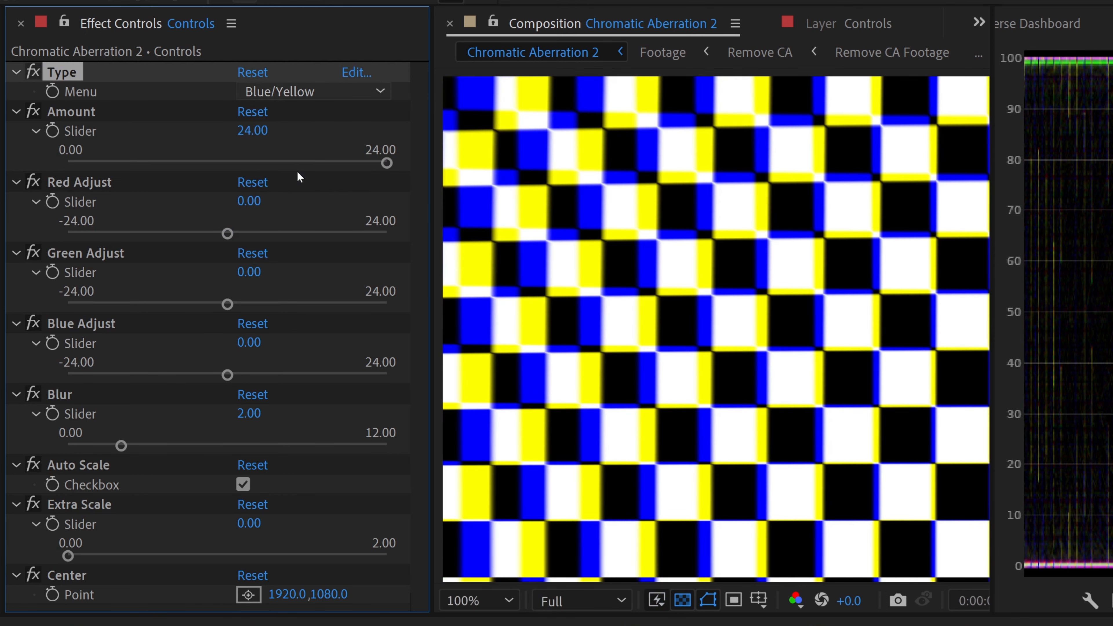